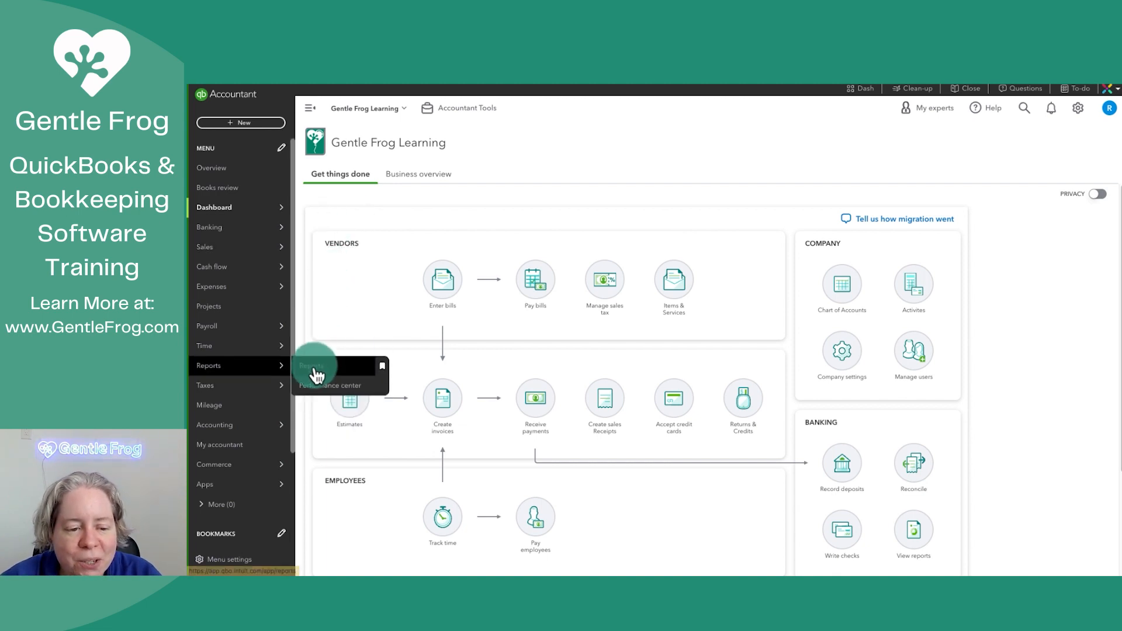
View the Balance Sheet report's Equity section showing Opening Balance Equity 50.00, then expand the Accounting menu
click(208, 366)
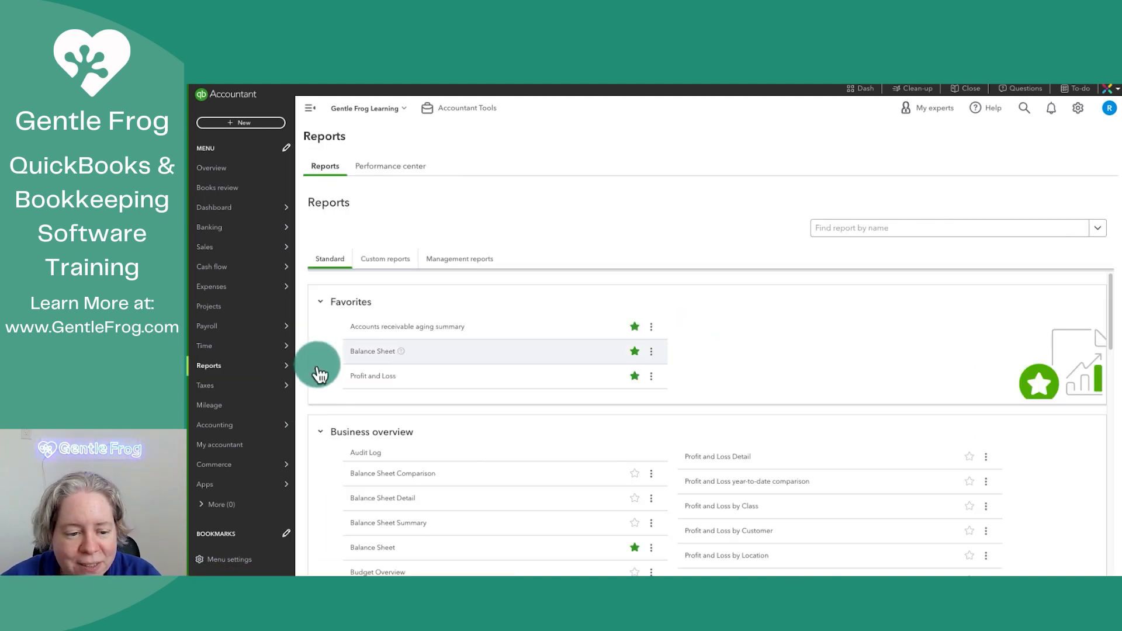
click(373, 351)
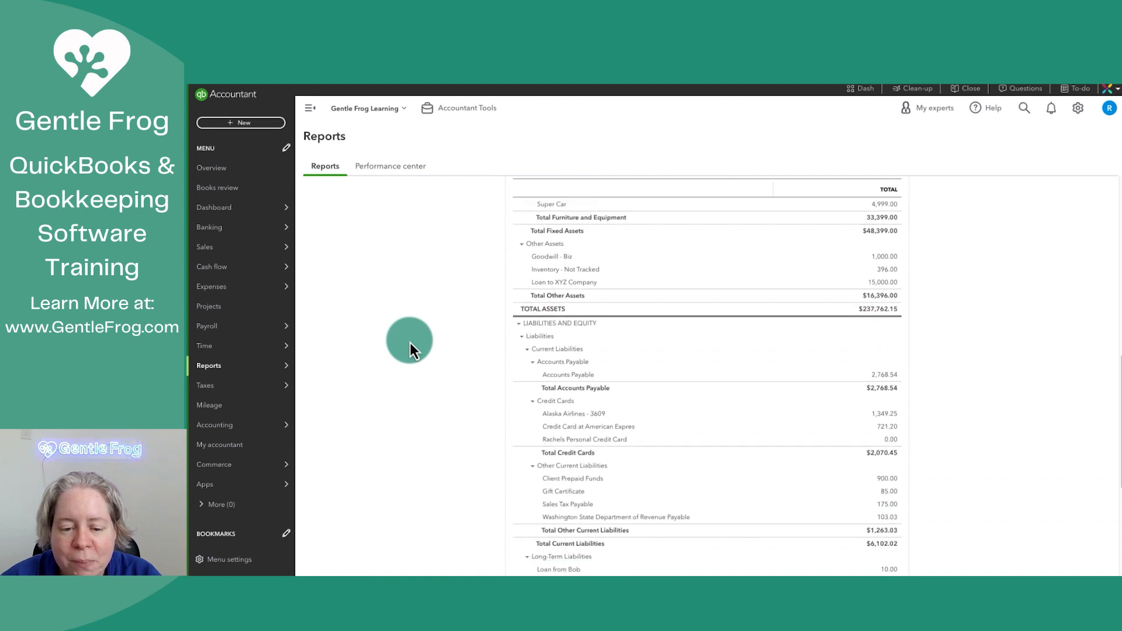
scroll(down, 3)
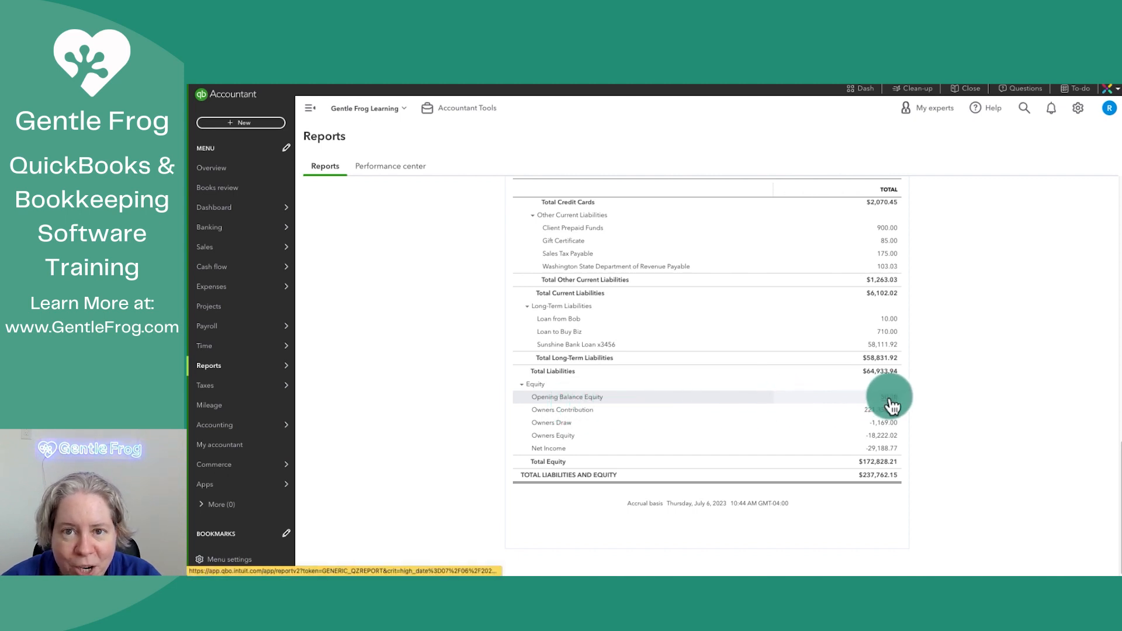
click(566, 396)
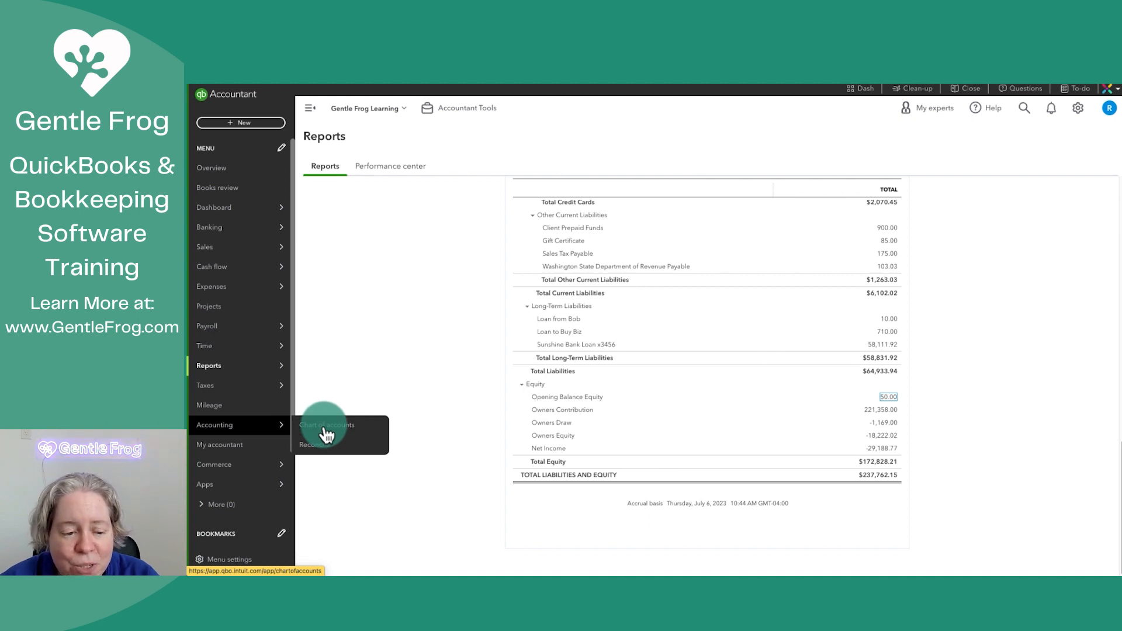
From the Chart of accounts, filter for 'open', view the Opening Balance Equity register and select its 50.00 deposit
click(326, 424)
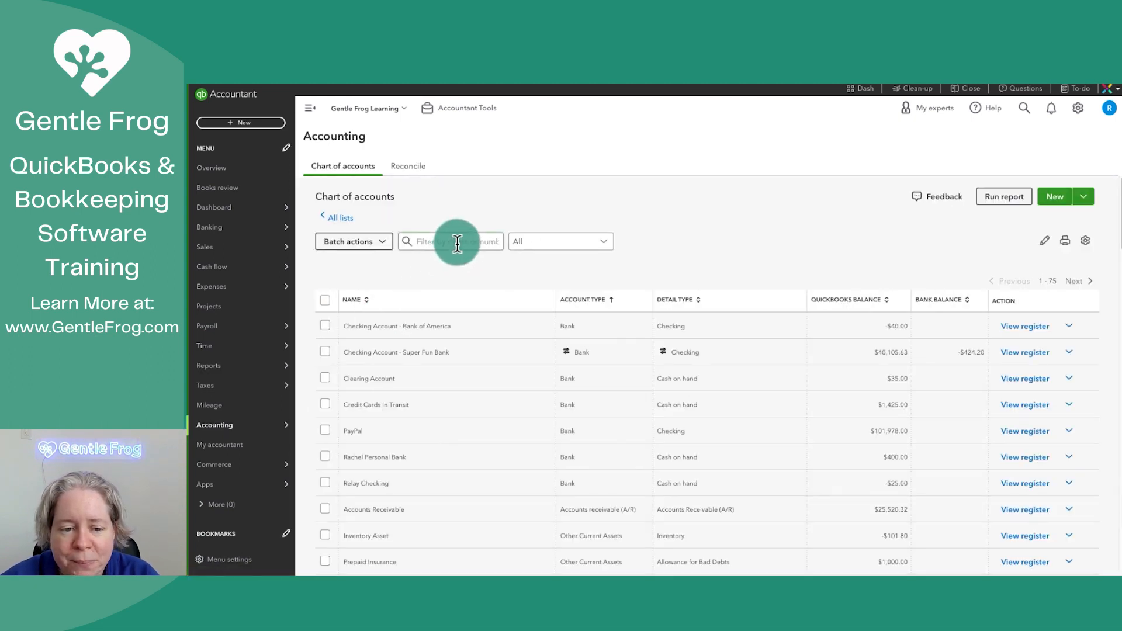
text(open)
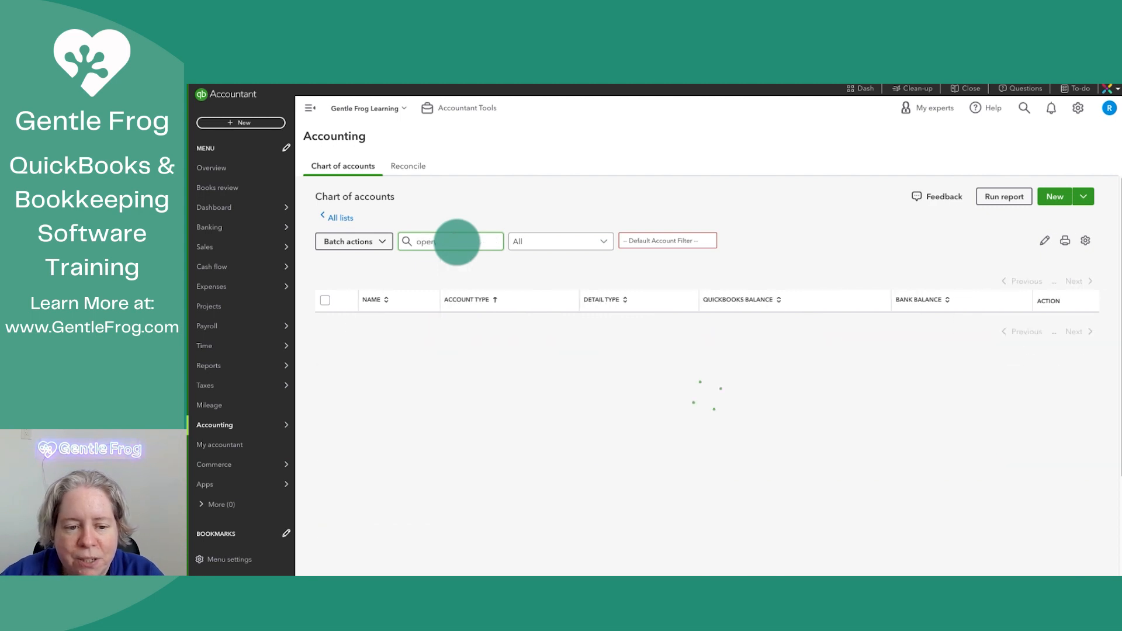
text(open)
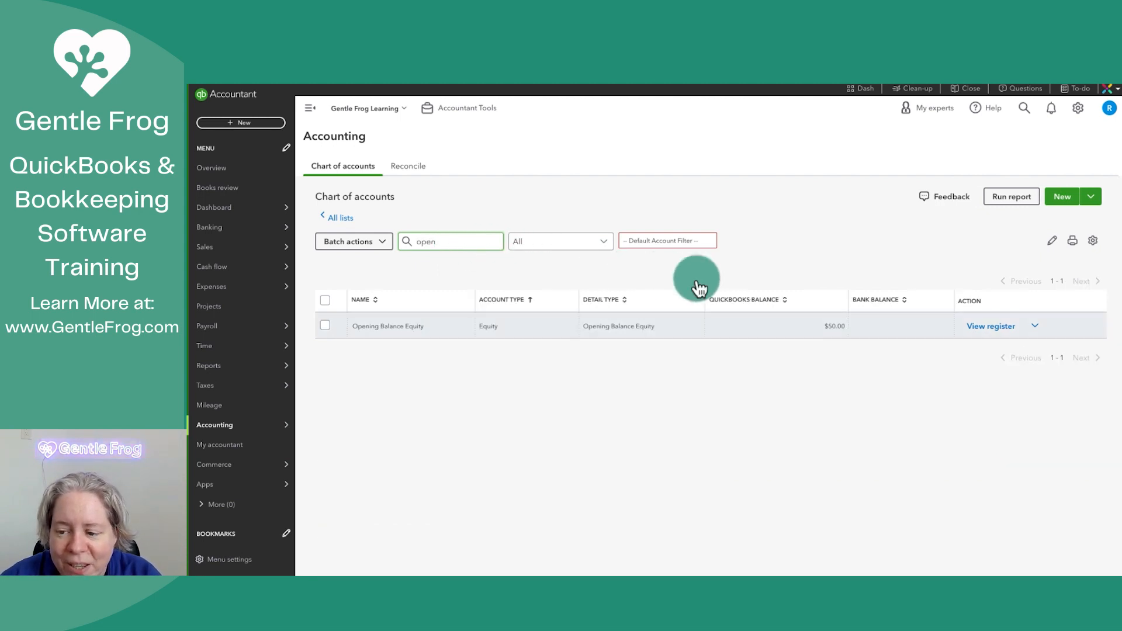
click(991, 327)
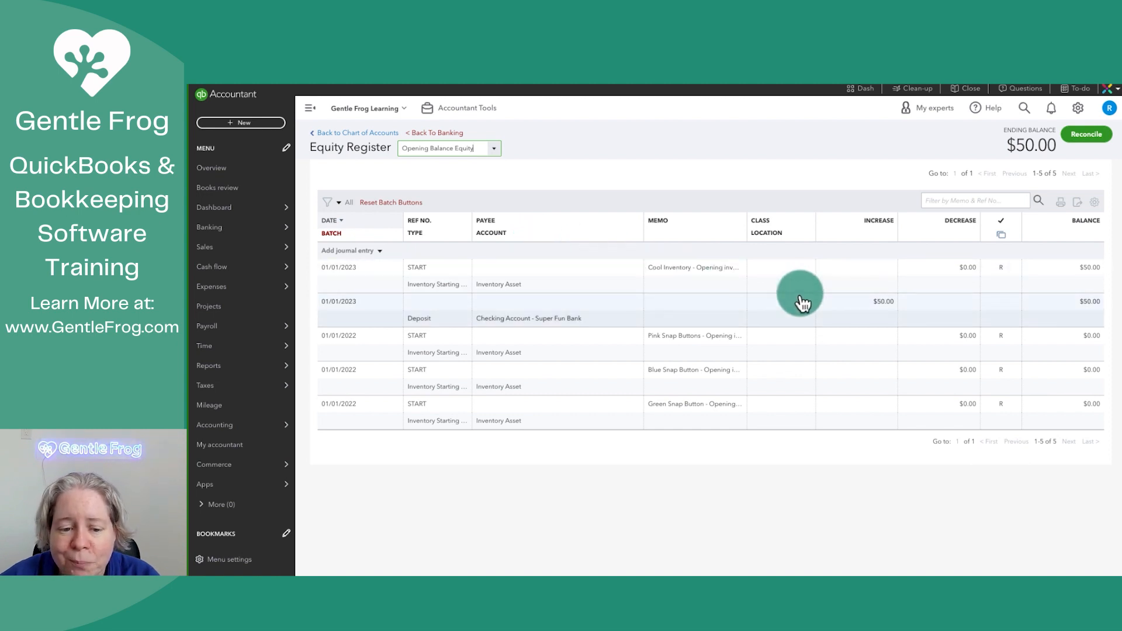
click(802, 301)
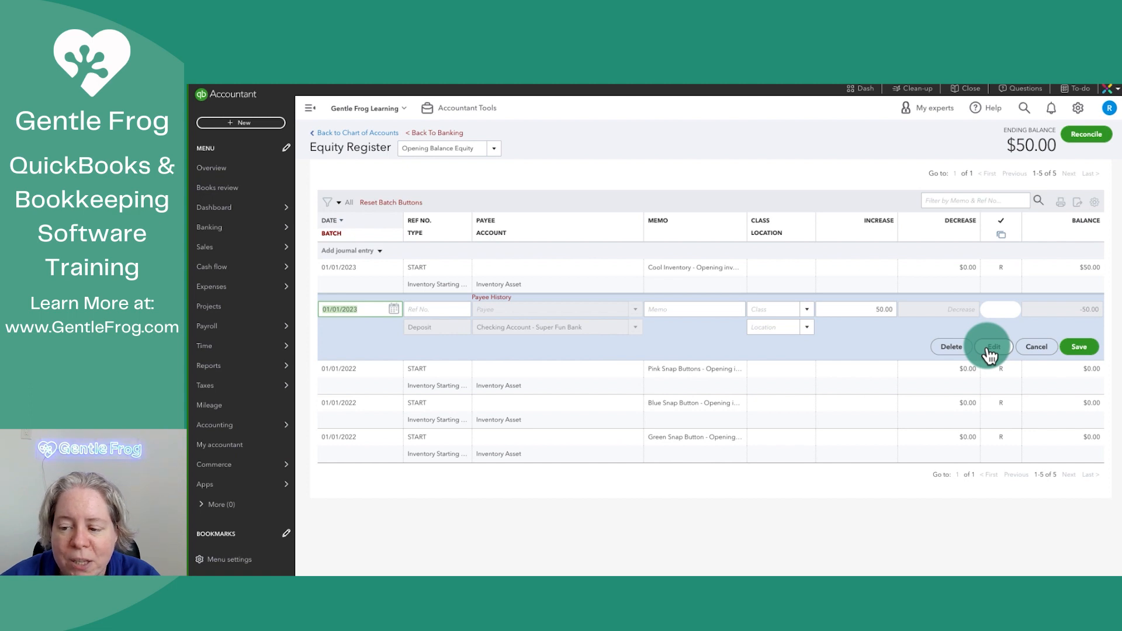
Edit the full Bank Deposit, keeping its bank account, and reach the 50.00 funding line posted to Opening Balance Equity
click(991, 346)
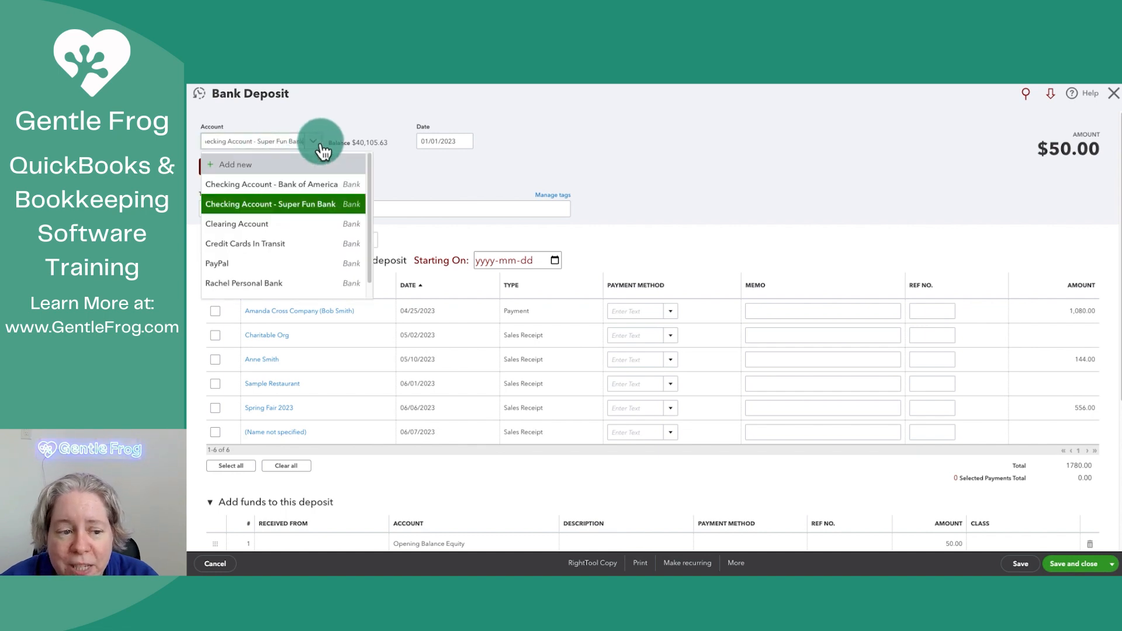
mouse_move(349, 150)
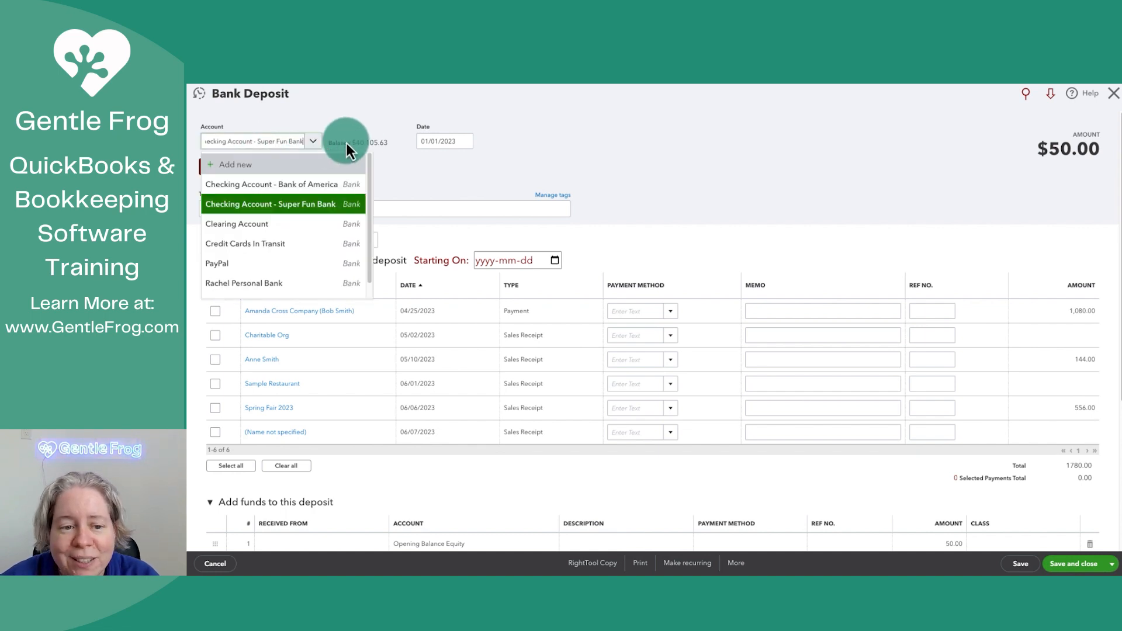
click(270, 203)
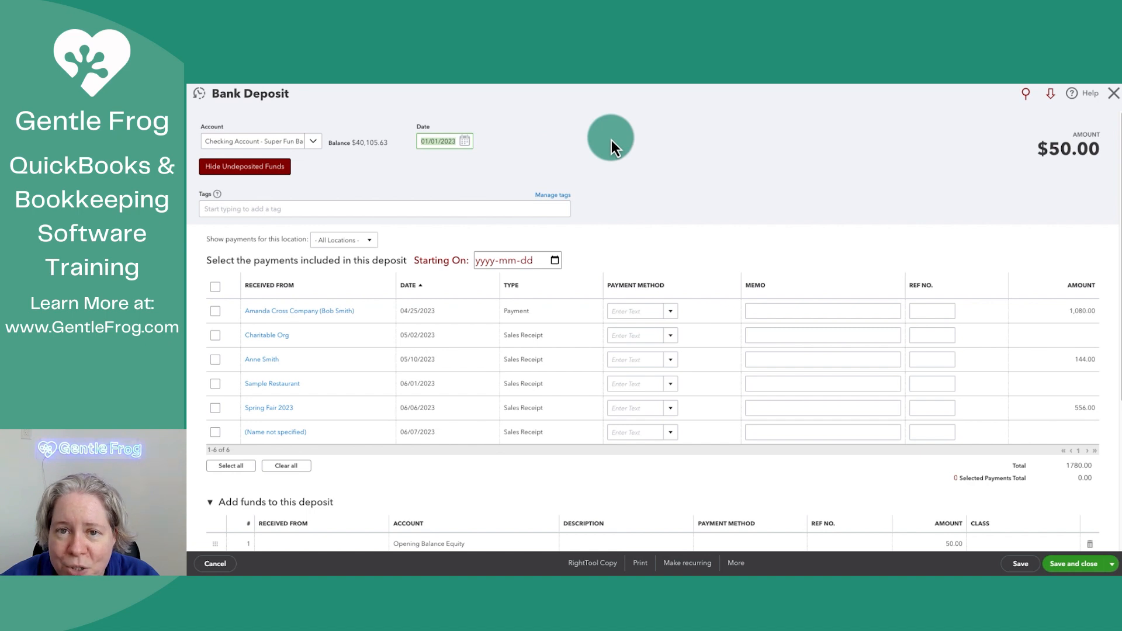
scroll(down, 3)
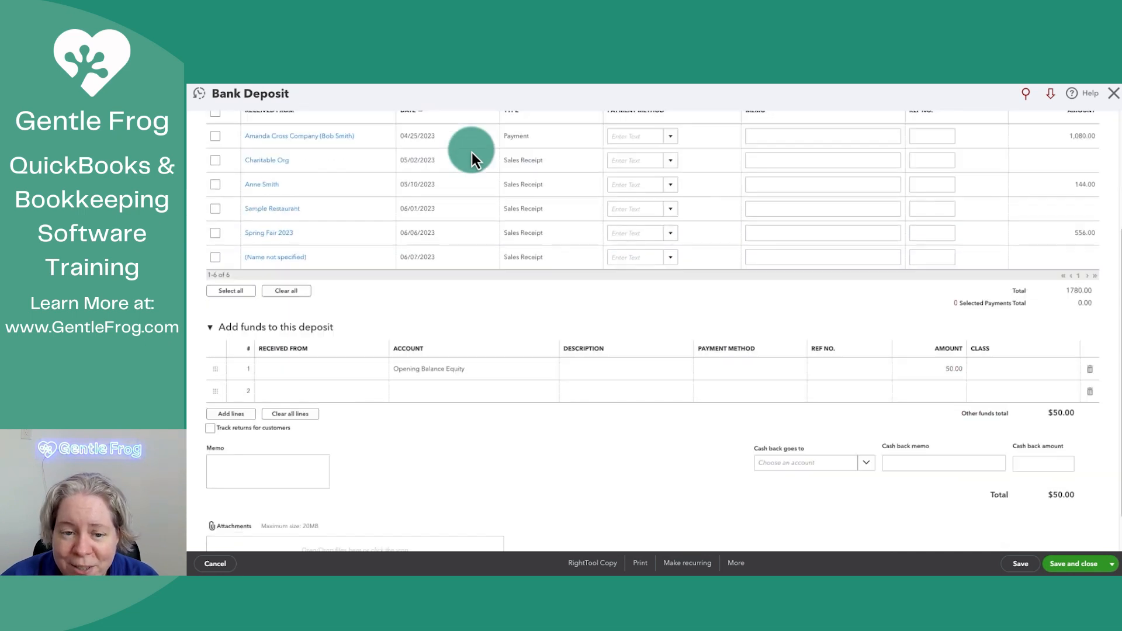
scroll(down, 3)
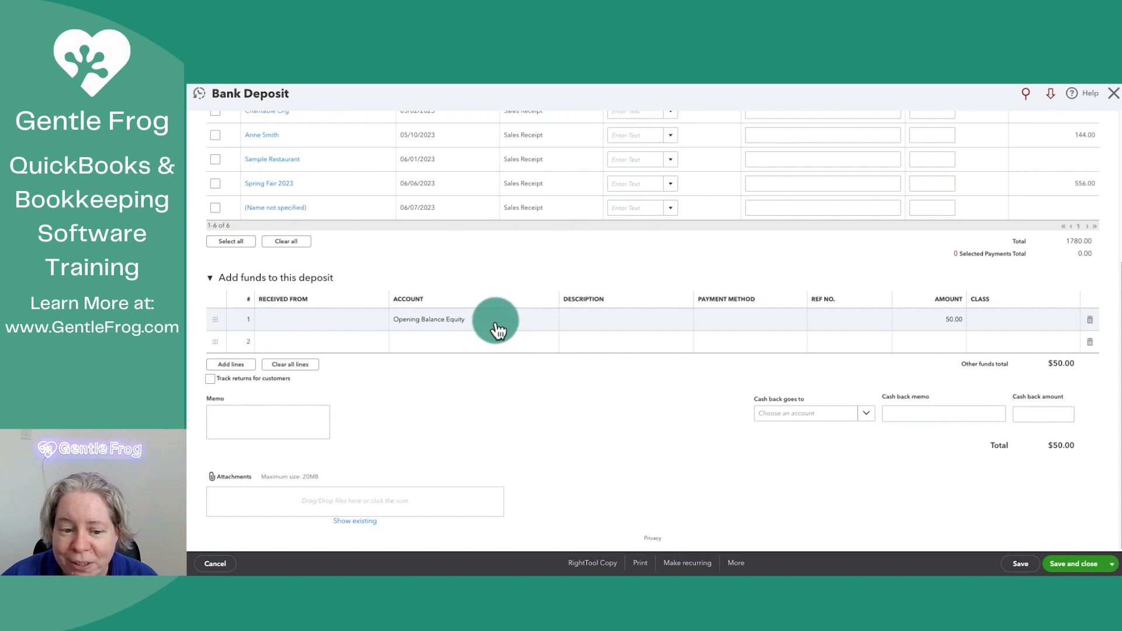
Change the 50.00 funding line's account from Opening Balance Equity to Owners Contribution
click(472, 319)
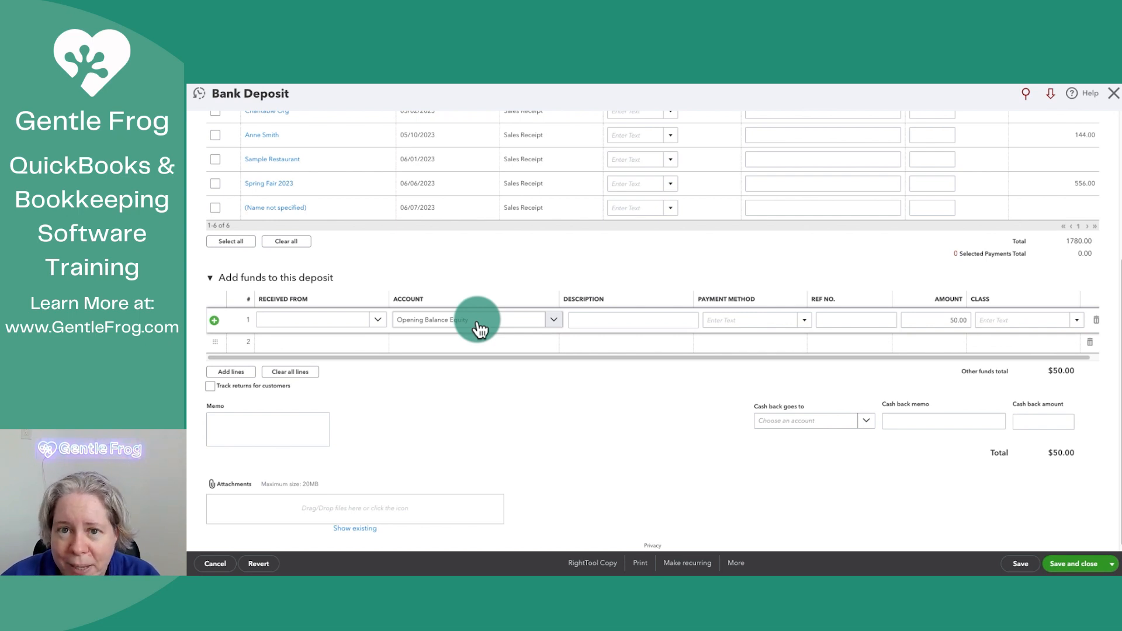
click(552, 319)
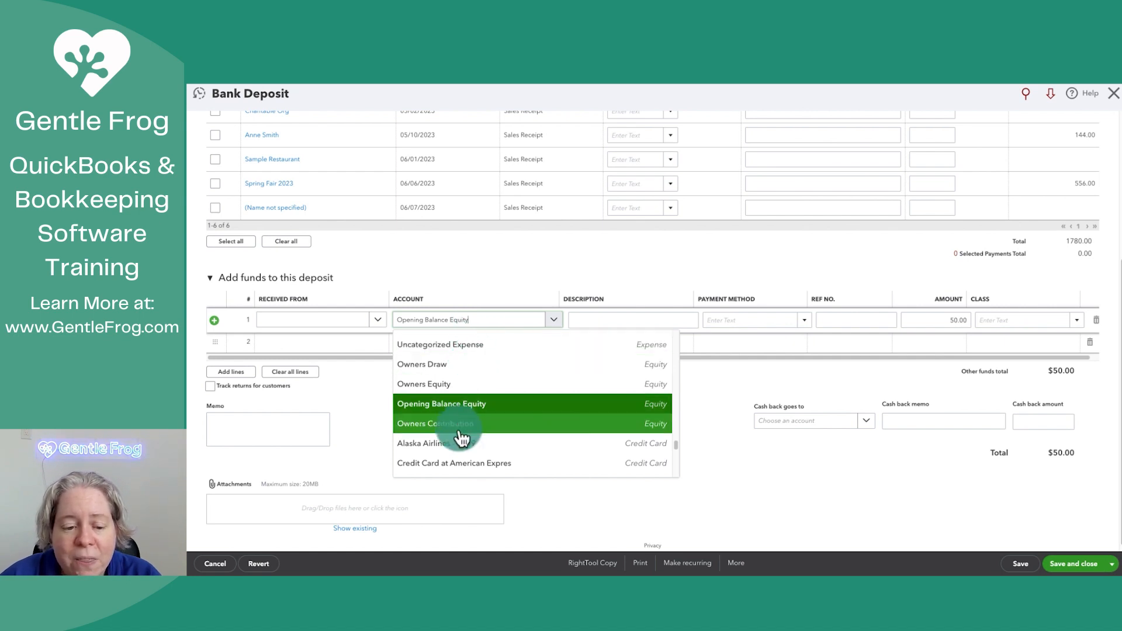
click(434, 423)
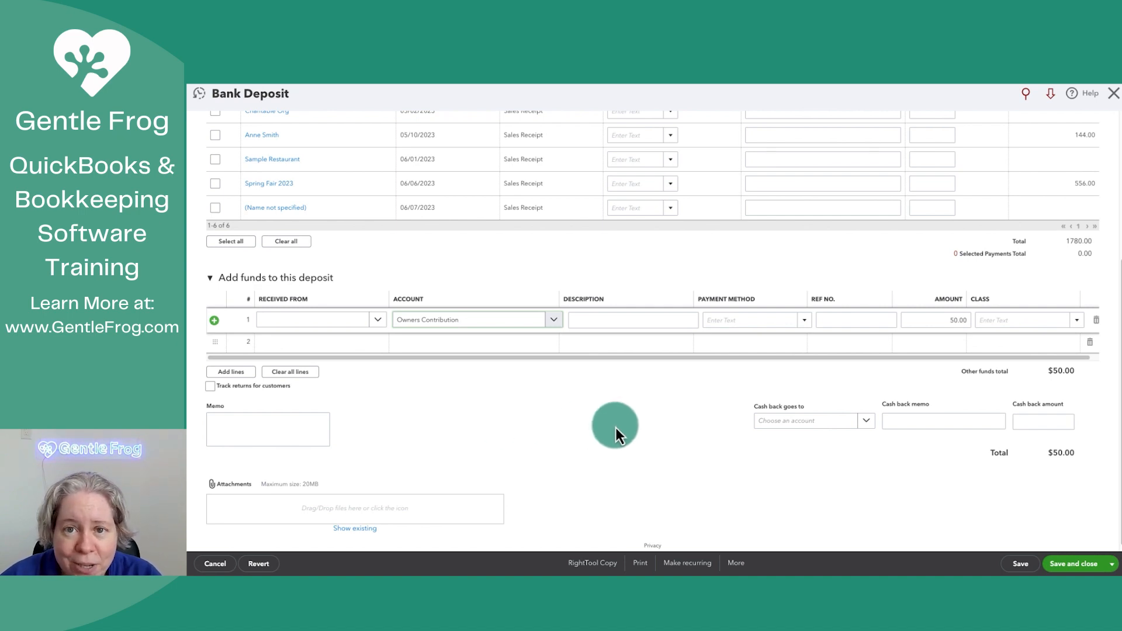
mouse_move(624, 428)
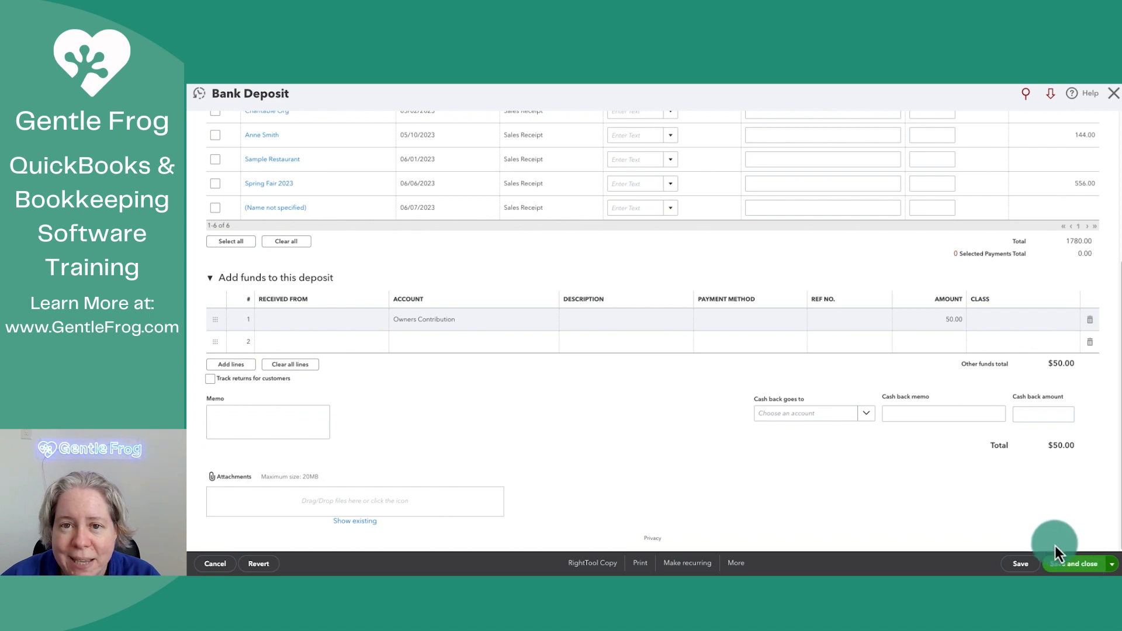
Save and close the deposit, then return to the Balance Sheet showing Opening Balance Equity at 0.00
click(1076, 563)
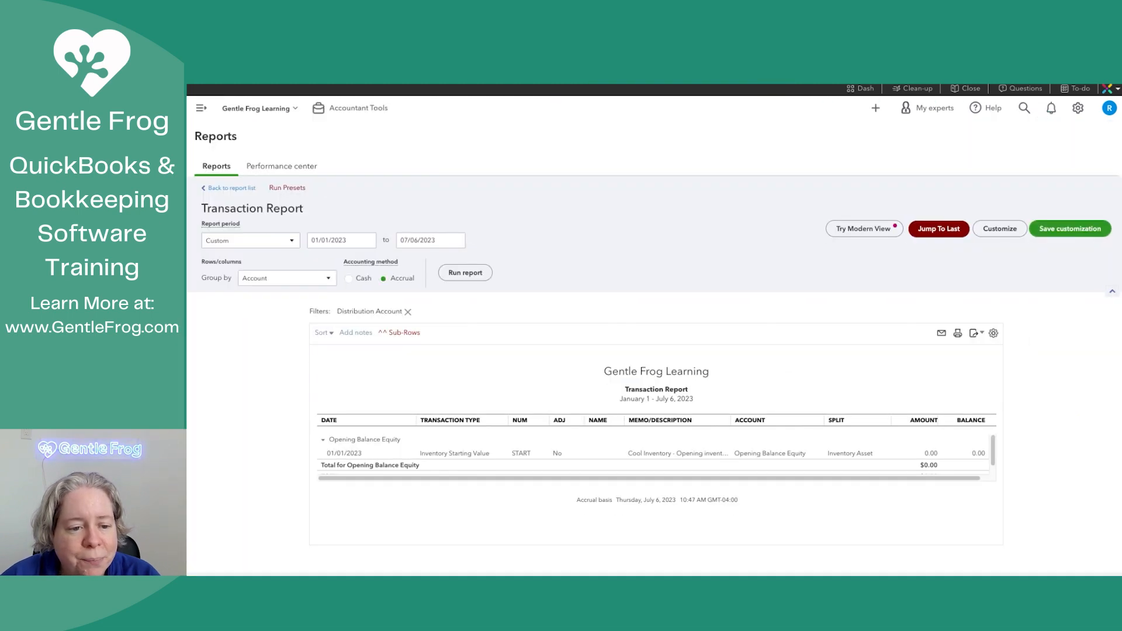
click(231, 187)
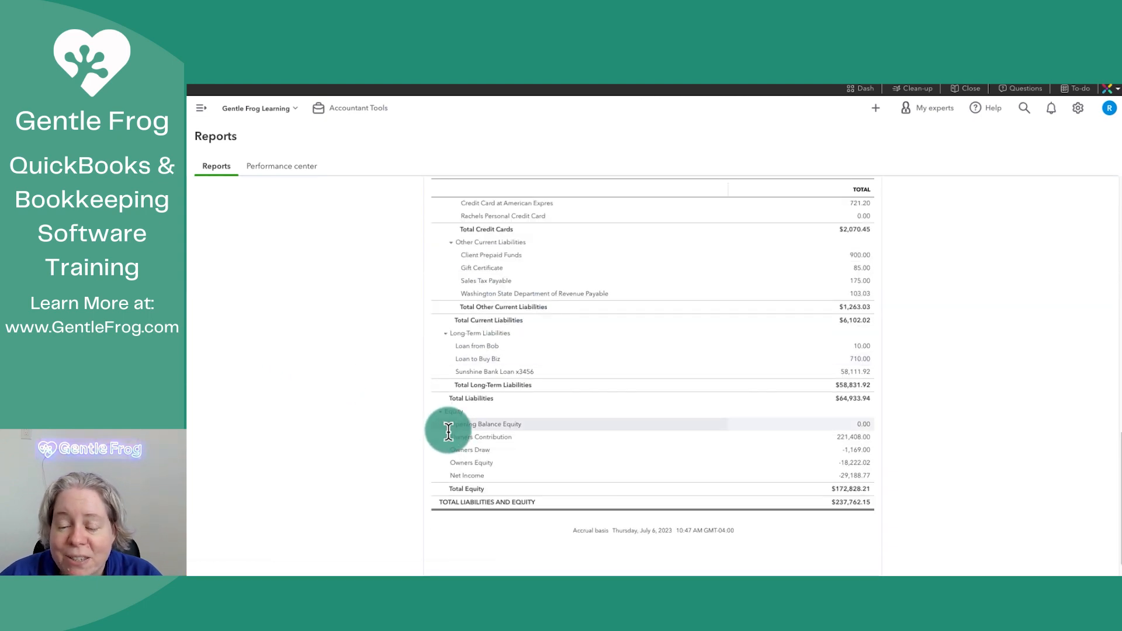
mouse_move(481, 436)
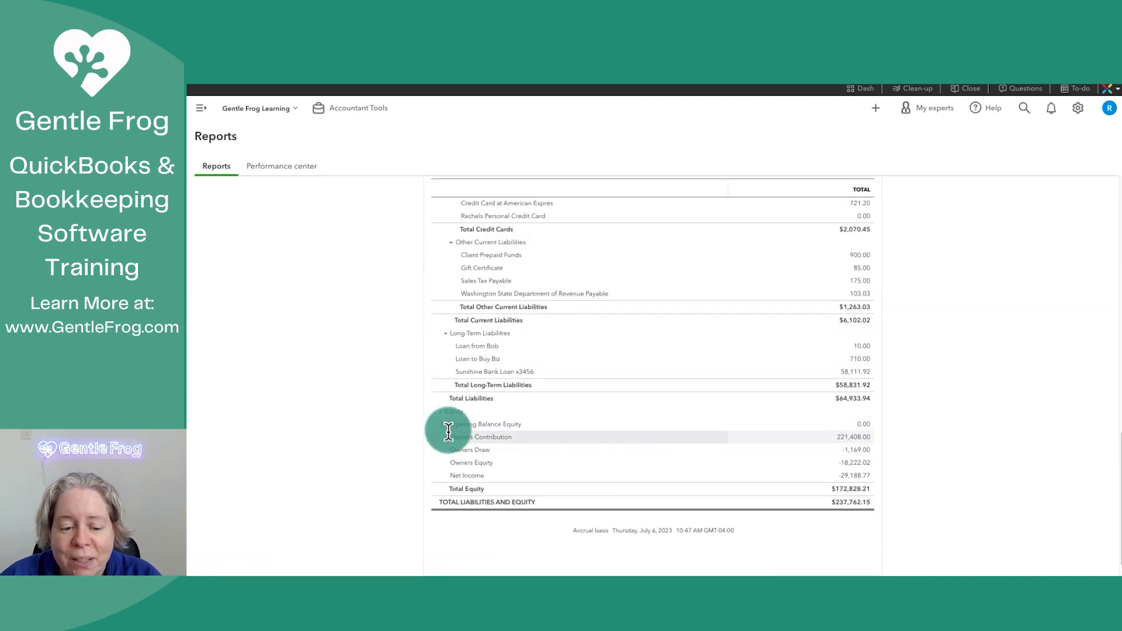